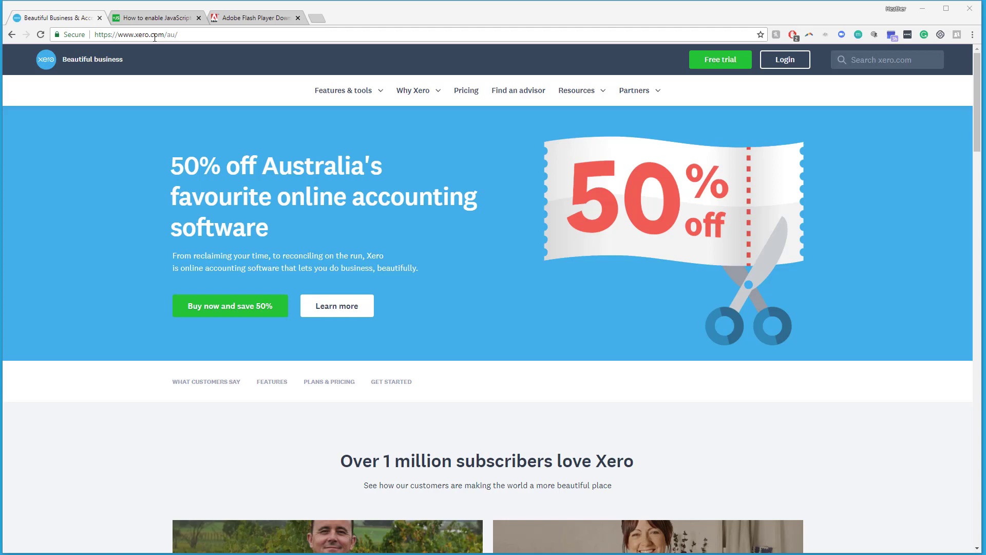
- Switch to the 'How to enable JavaScript' tab to confirm JavaScript is enabled
{"action": "left_click", "coordinate": [155, 17]}
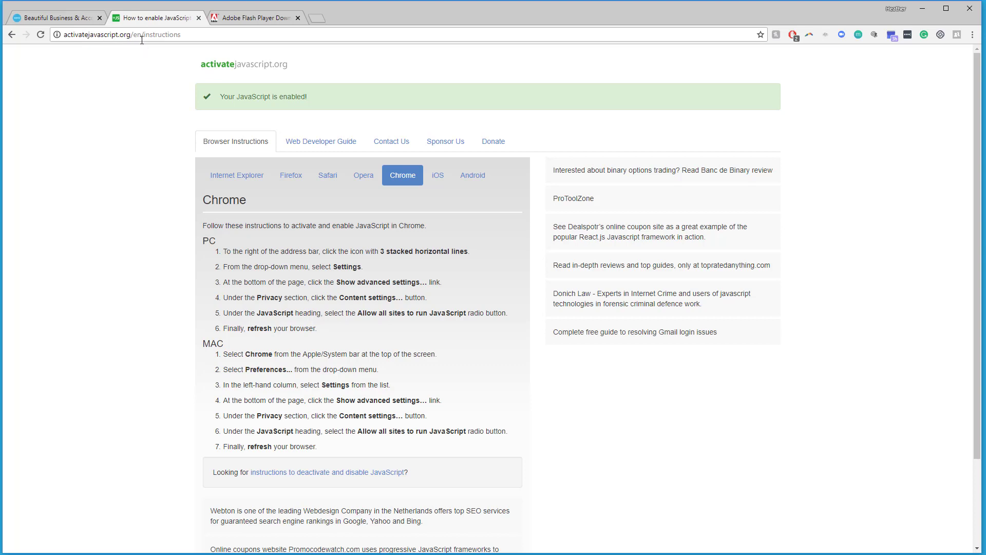
{"action": "mouse_move", "coordinate": [90, 61]}
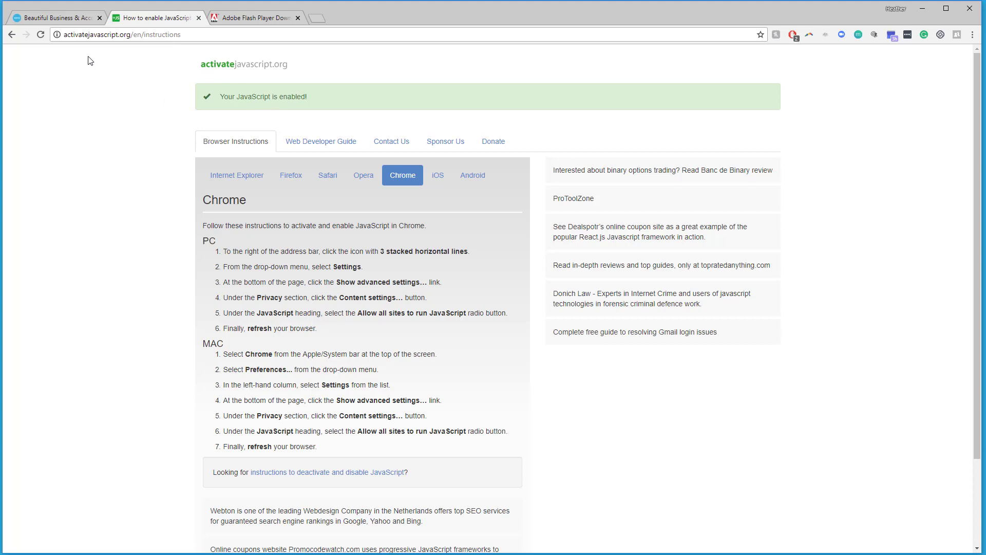
{"action": "mouse_move", "coordinate": [198, 59]}
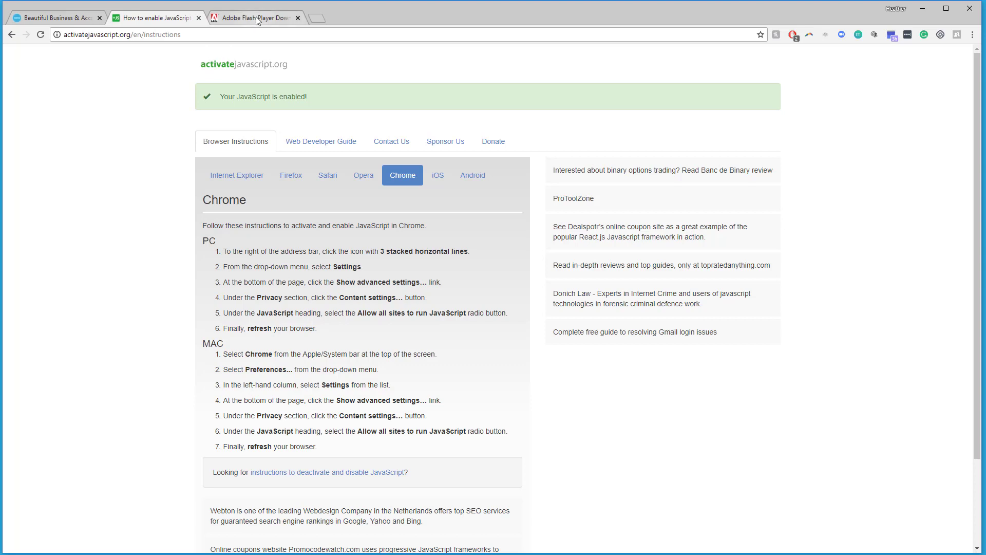
- Switch to the Adobe Flash Player Download tab showing the McAfee offers
{"action": "left_click", "coordinate": [255, 17]}
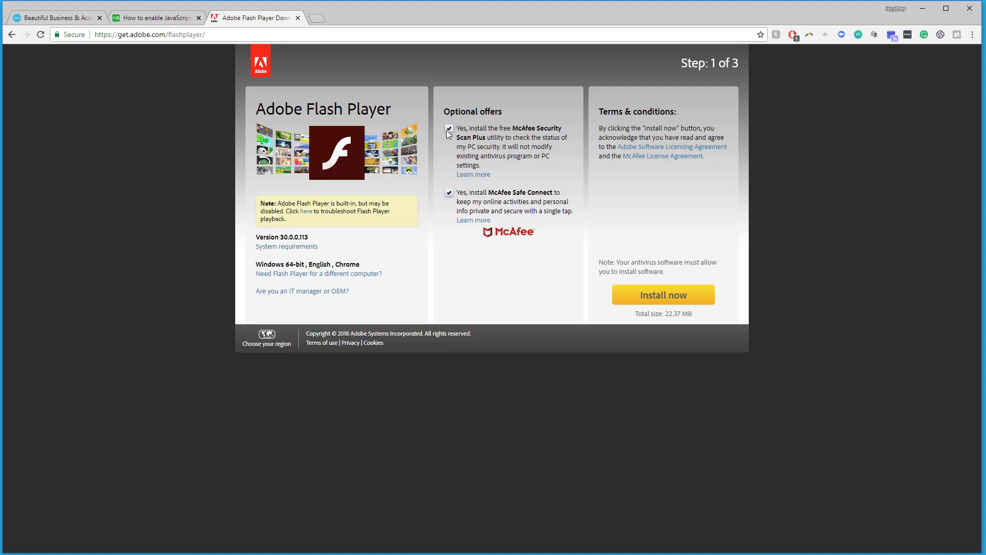
{"action": "mouse_move", "coordinate": [450, 202]}
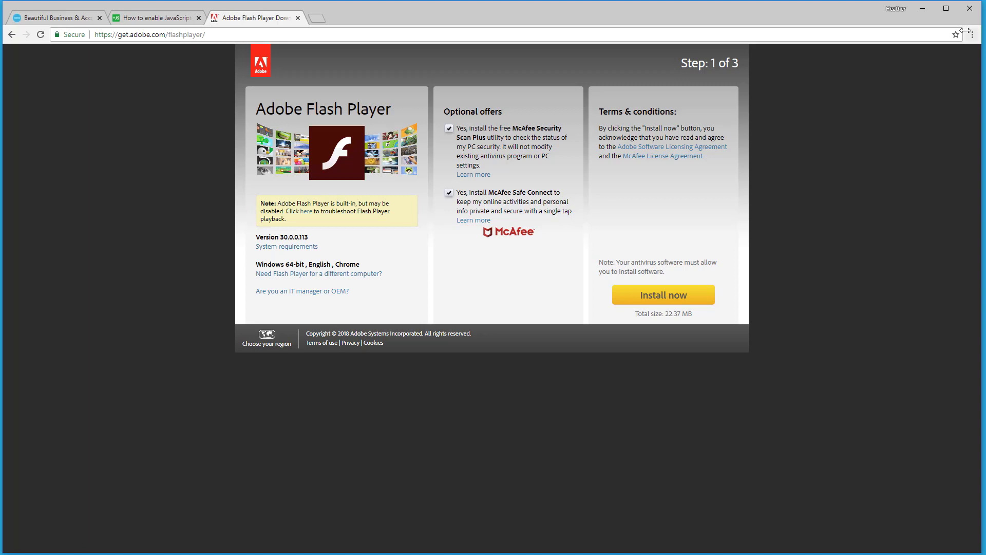
{"action": "mouse_move", "coordinate": [977, 34]}
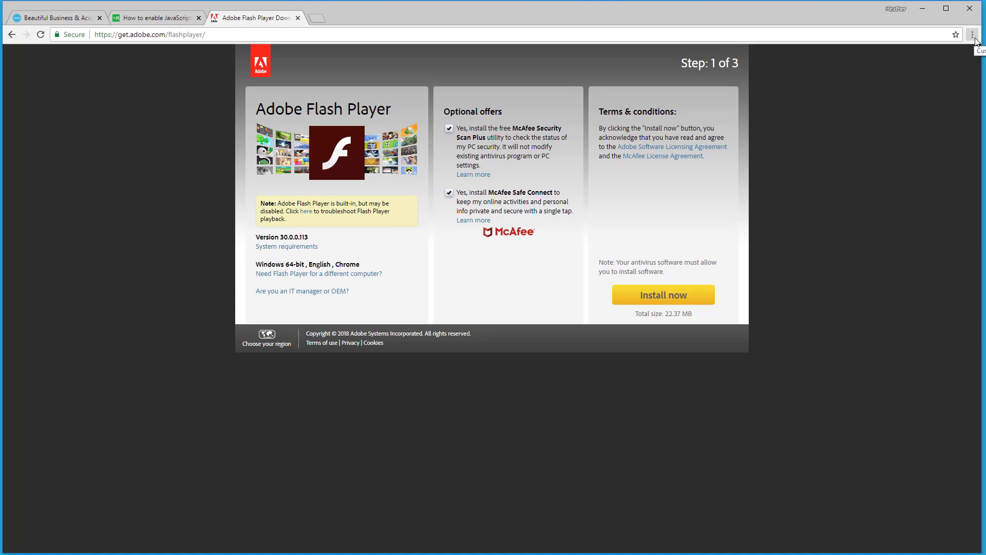
- Open Chrome Settings and expand Advanced down to Privacy and security
{"action": "left_click", "coordinate": [975, 34]}
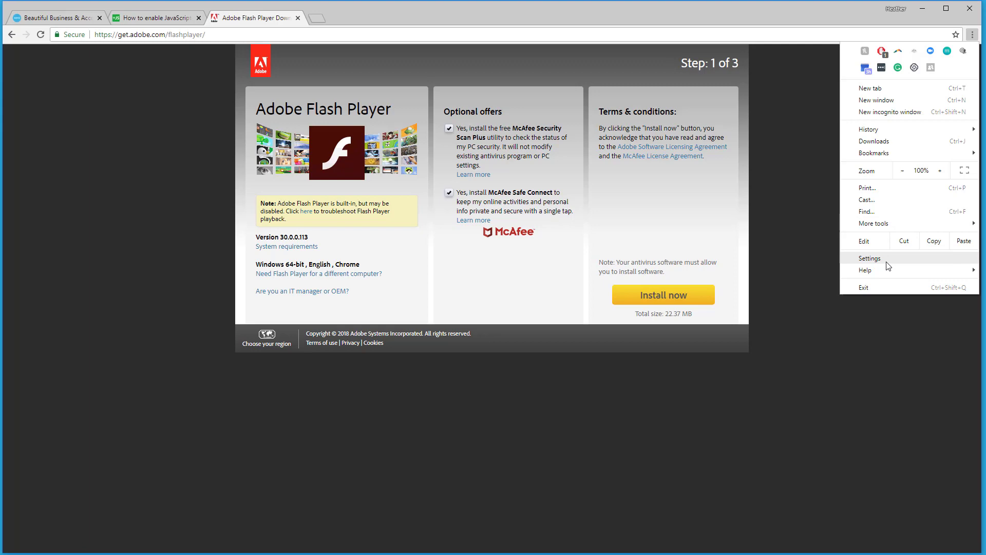
{"action": "left_click", "coordinate": [869, 258]}
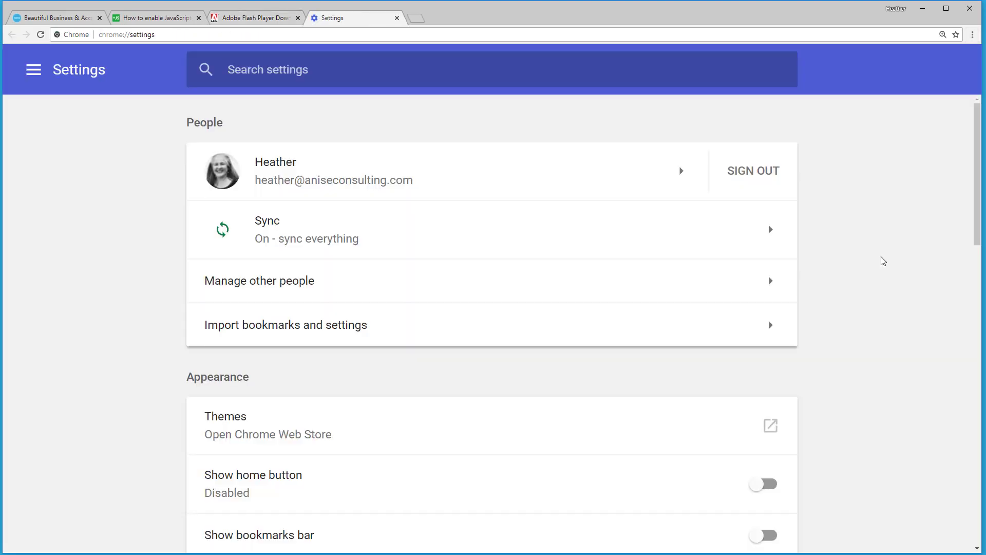
{"action": "scroll", "scroll_direction": "down", "scroll_amount": 3}
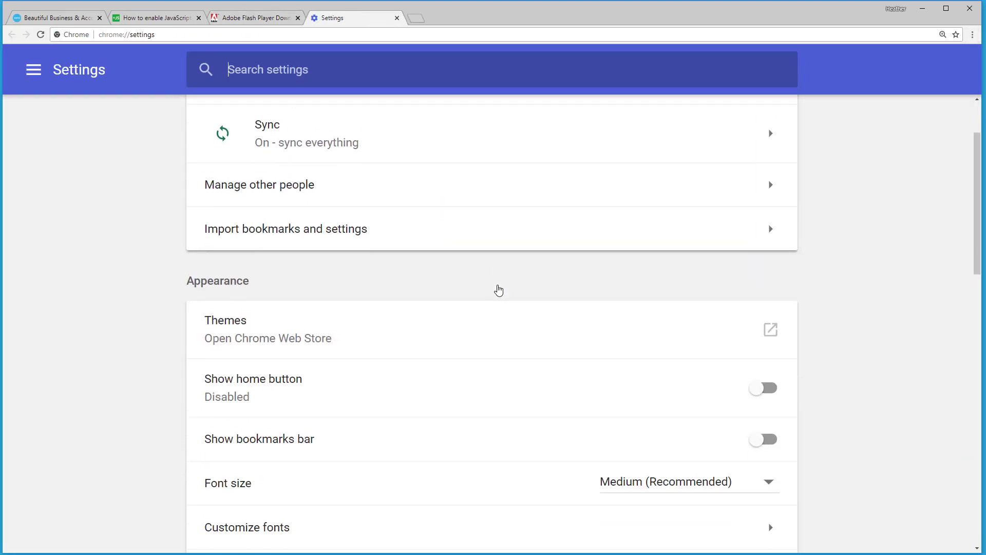
{"action": "scroll", "scroll_direction": "down", "scroll_amount": 3}
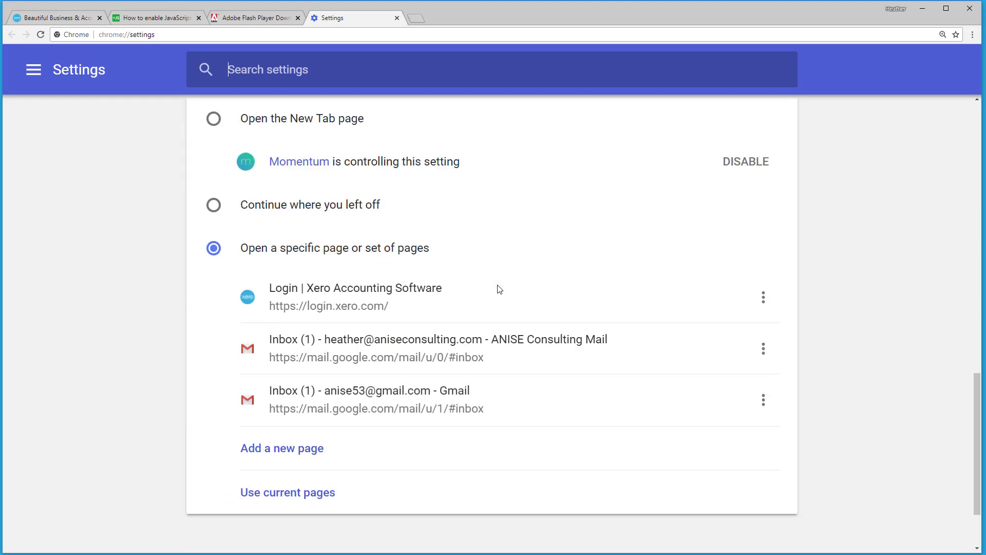
{"action": "scroll", "scroll_direction": "down", "scroll_amount": 3}
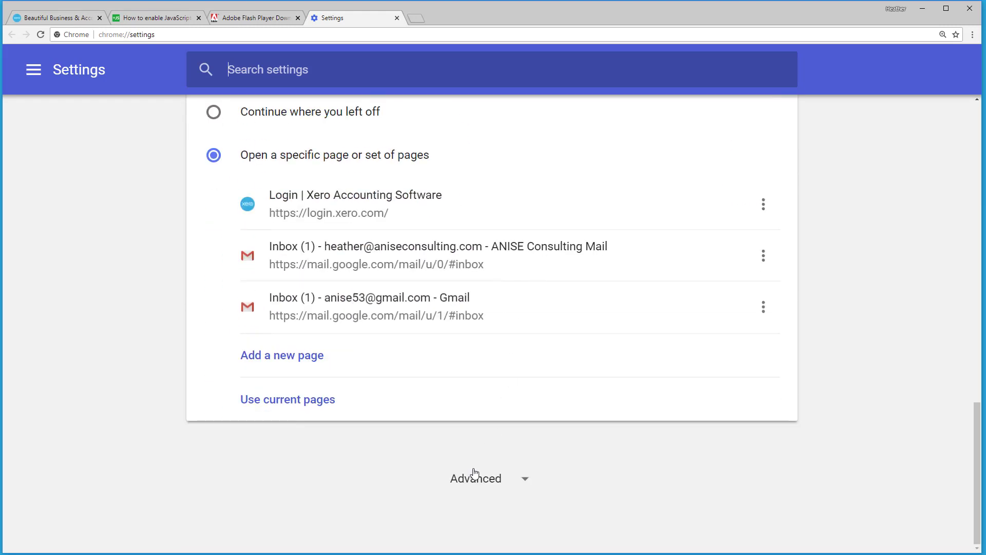
{"action": "left_click", "coordinate": [476, 478]}
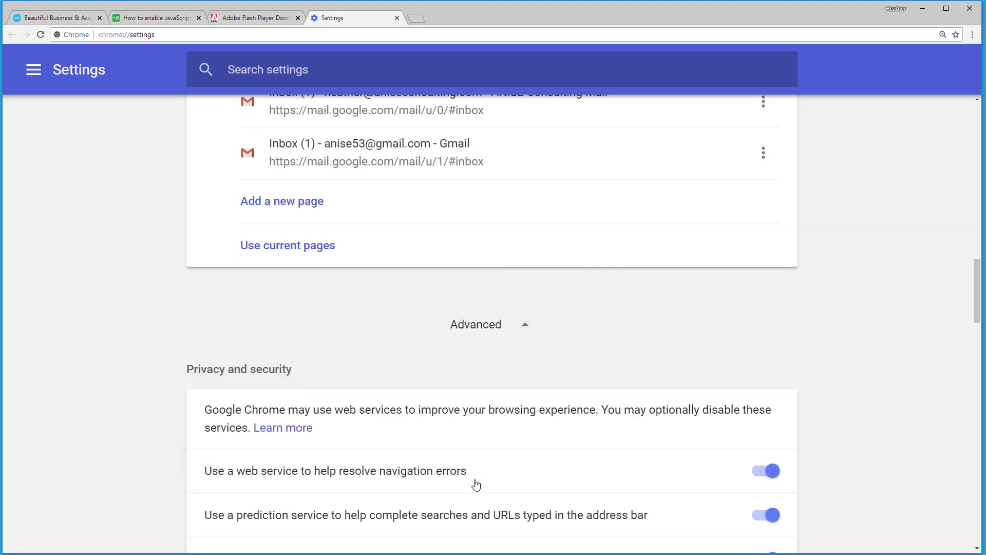
{"action": "scroll", "scroll_direction": "down", "scroll_amount": 3}
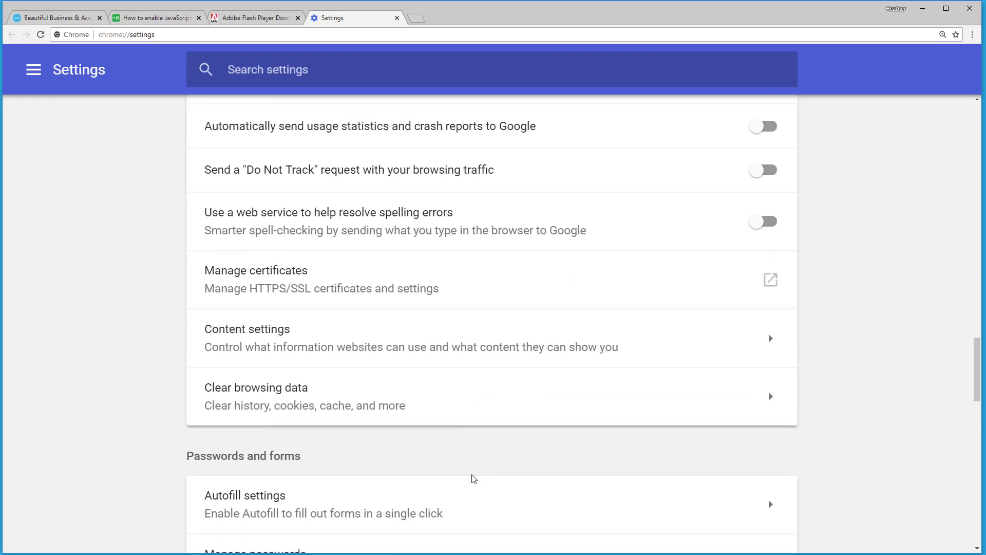
{"action": "mouse_move", "coordinate": [244, 403]}
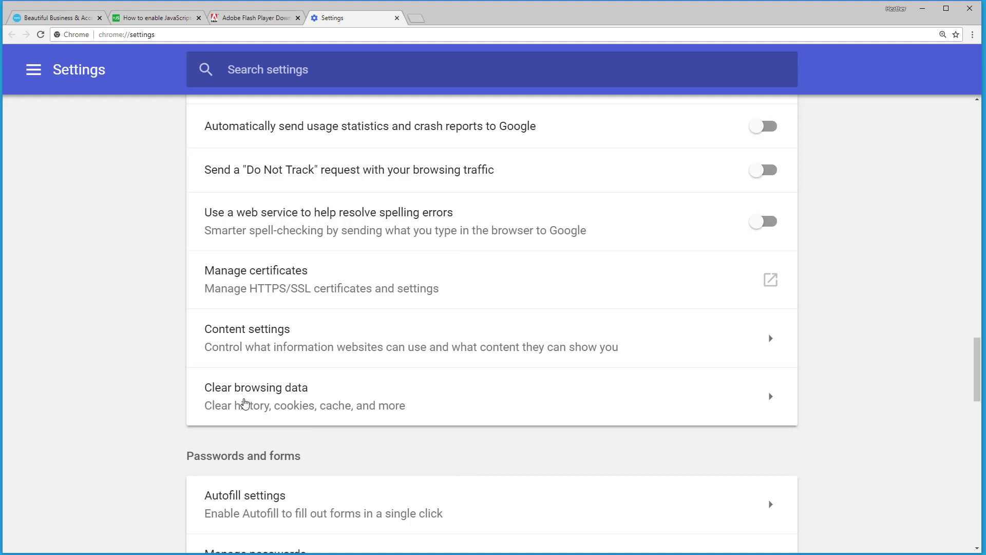
{"action": "mouse_move", "coordinate": [243, 410]}
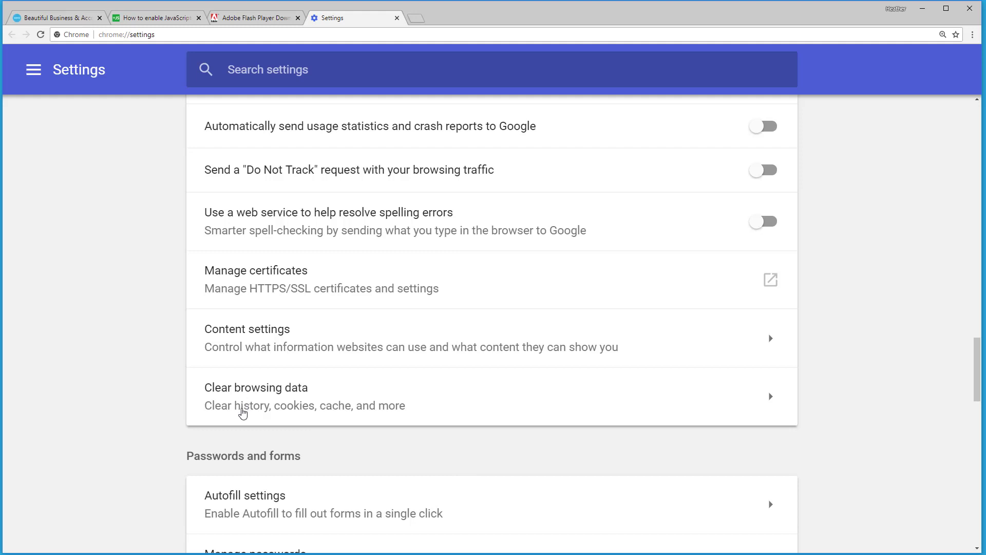
{"action": "mouse_move", "coordinate": [773, 404]}
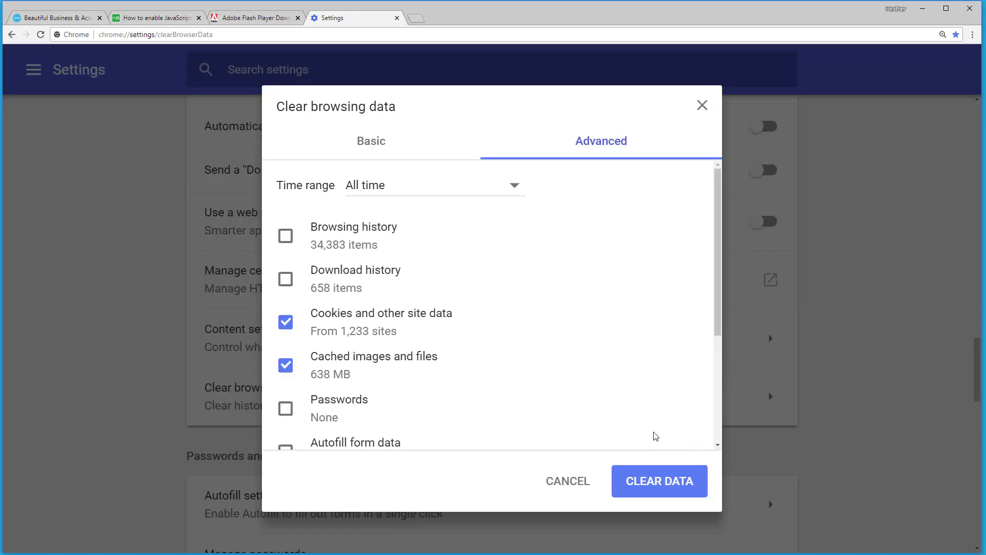
{"action": "mouse_move", "coordinate": [644, 433]}
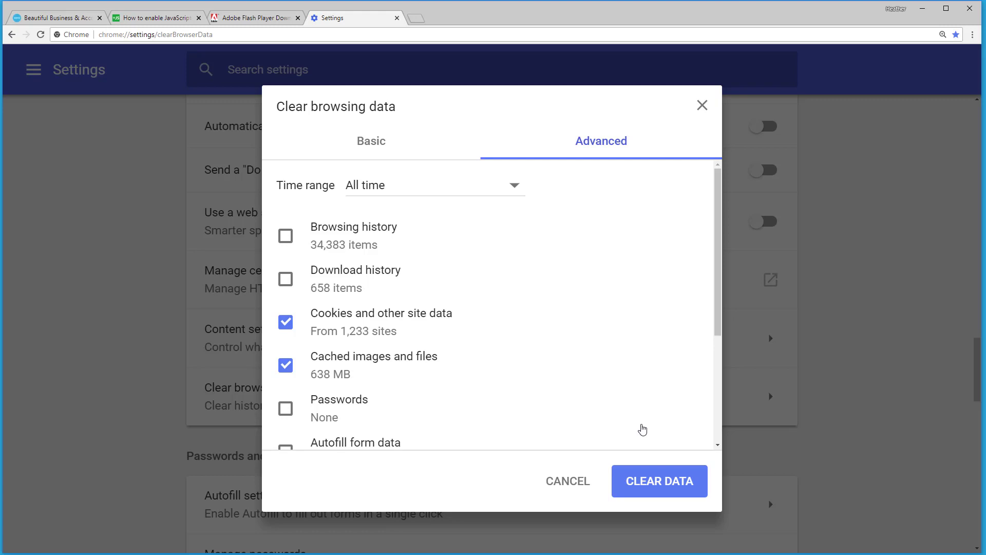
{"action": "mouse_move", "coordinate": [661, 459]}
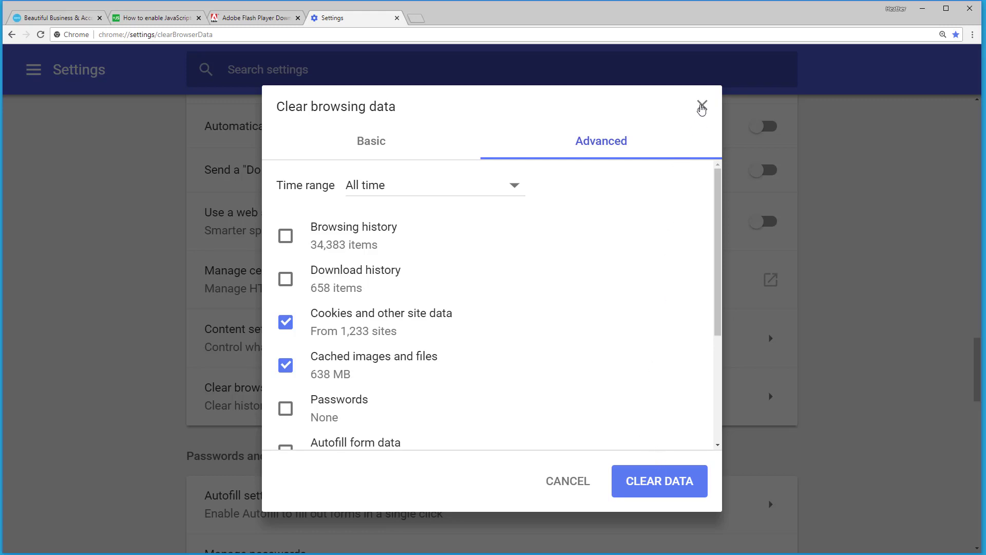
{"action": "left_click", "coordinate": [701, 107]}
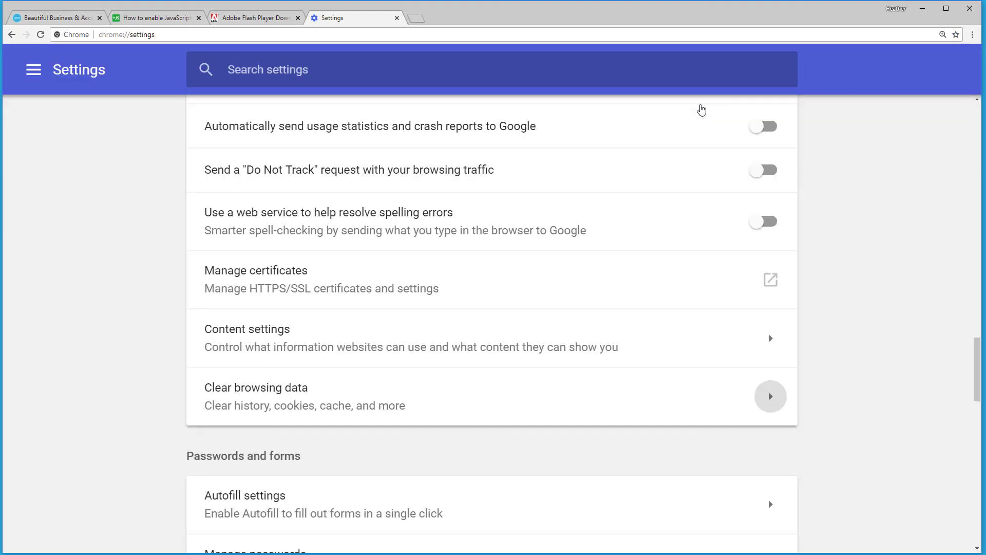
{"action": "mouse_move", "coordinate": [972, 35]}
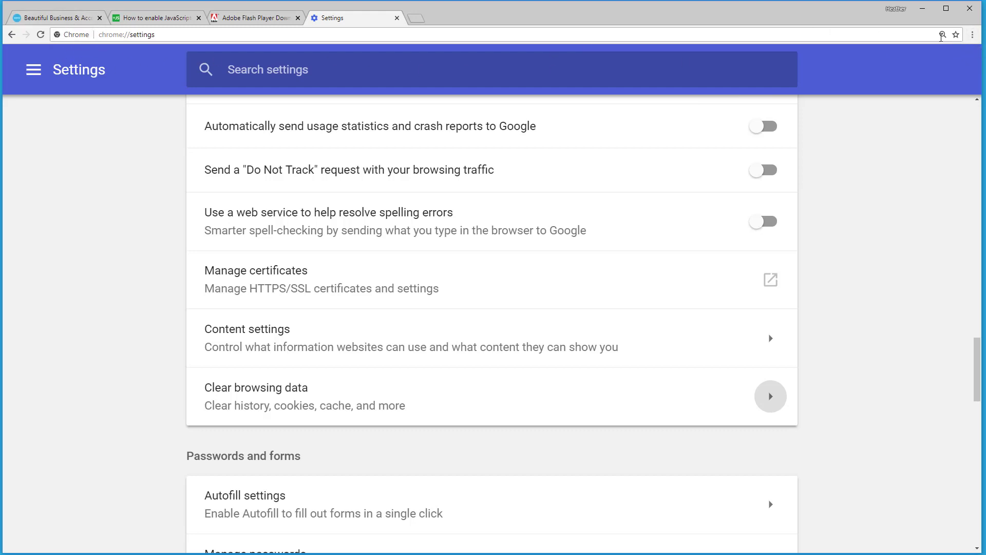
- Check Help > About Google Chrome: up to date at version 67.0.3396.99
{"action": "left_click", "coordinate": [975, 35]}
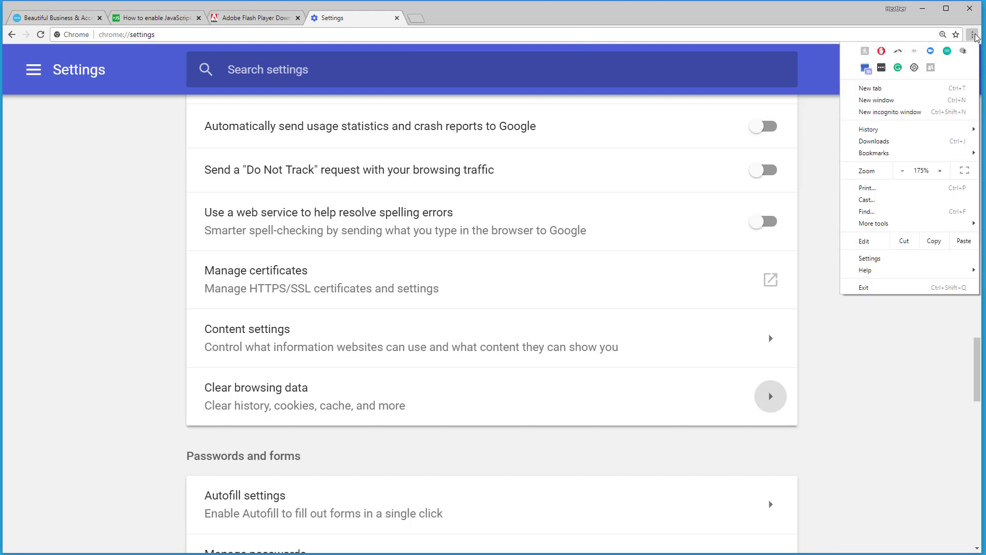
{"action": "mouse_move", "coordinate": [865, 270]}
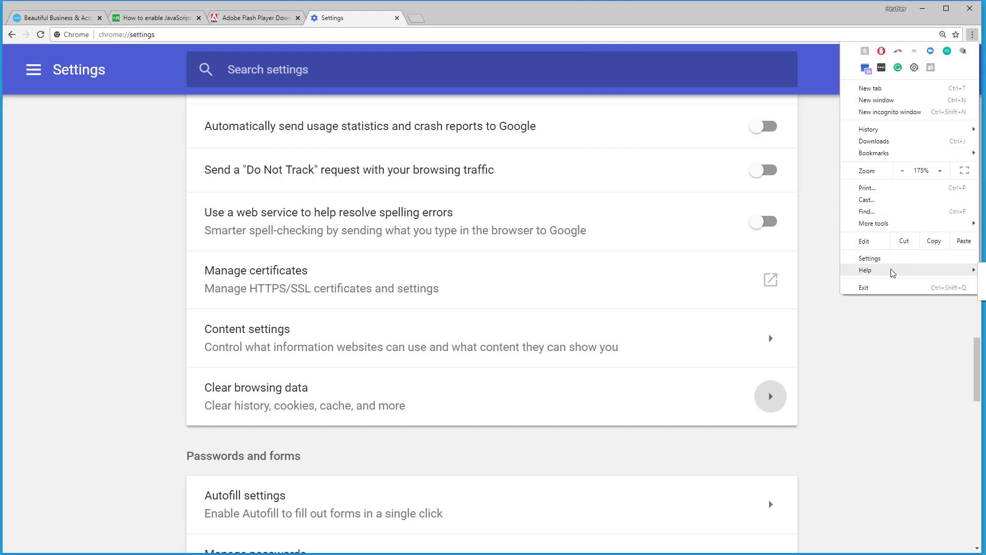
{"action": "mouse_move", "coordinate": [888, 264]}
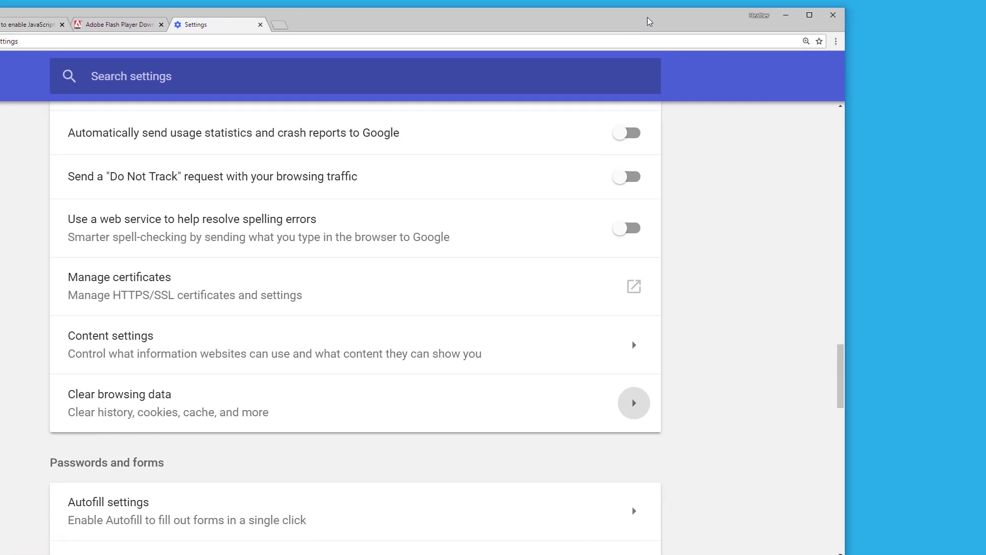
{"action": "left_click", "coordinate": [835, 42]}
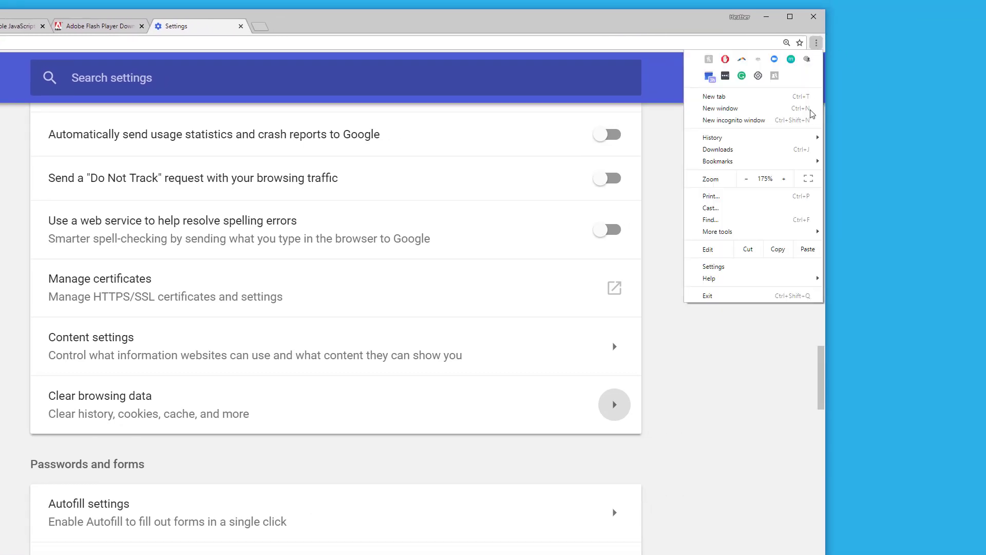
{"action": "mouse_move", "coordinate": [708, 278]}
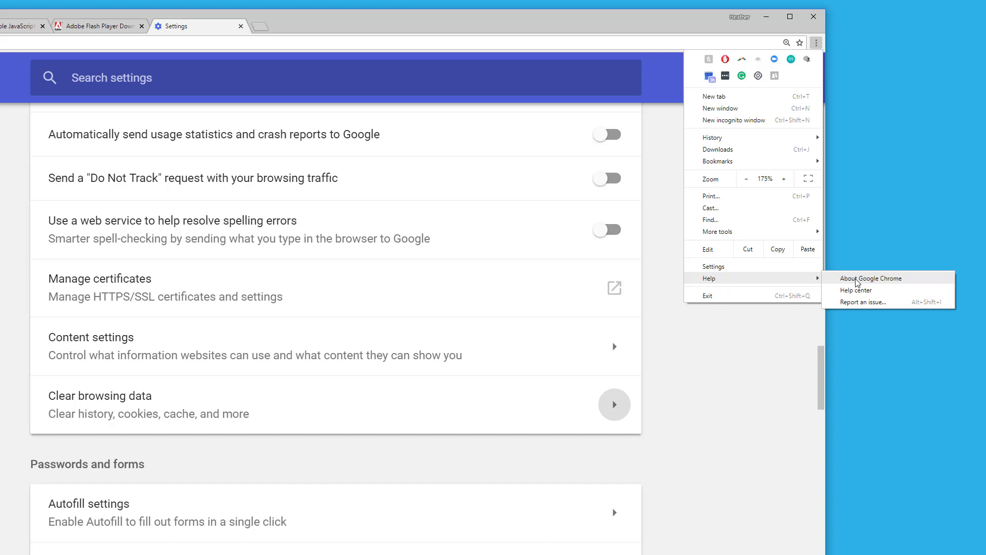
{"action": "left_click", "coordinate": [871, 278]}
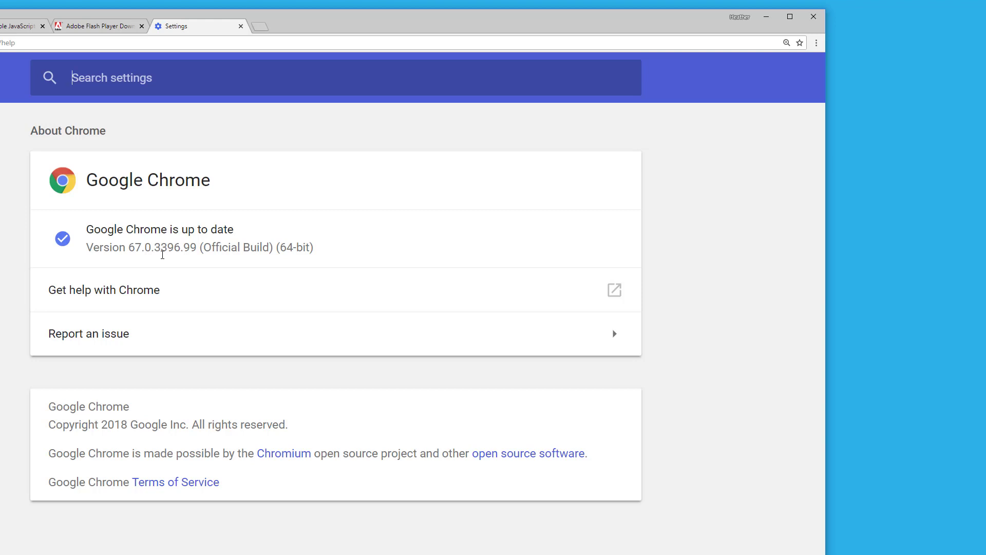
{"action": "mouse_move", "coordinate": [171, 250]}
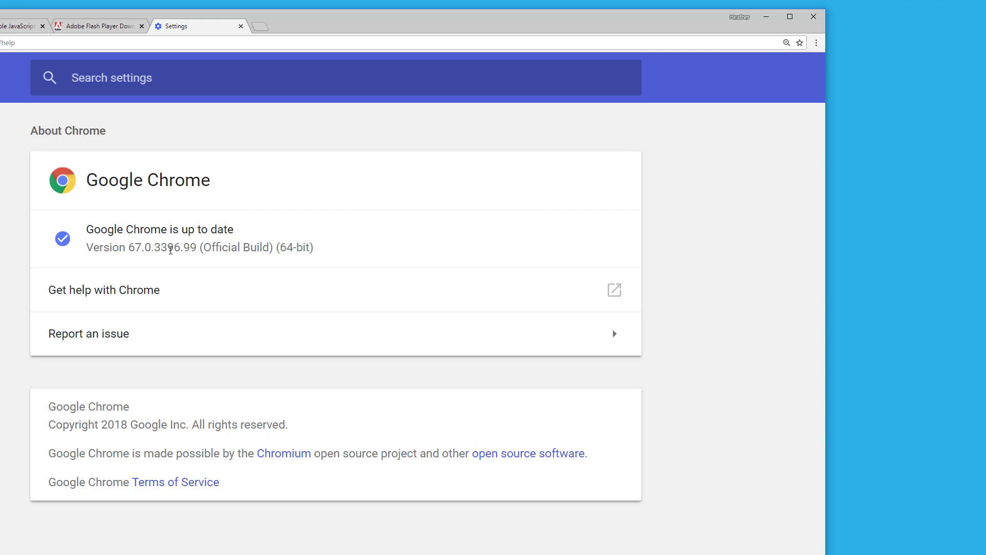
{"action": "left_click", "coordinate": [112, 78]}
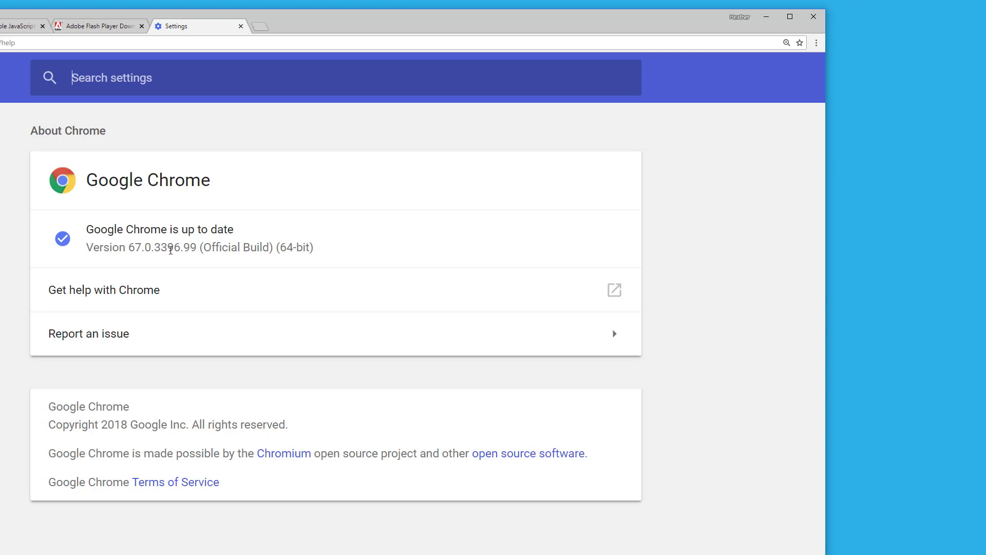
{"action": "mouse_move", "coordinate": [458, 18]}
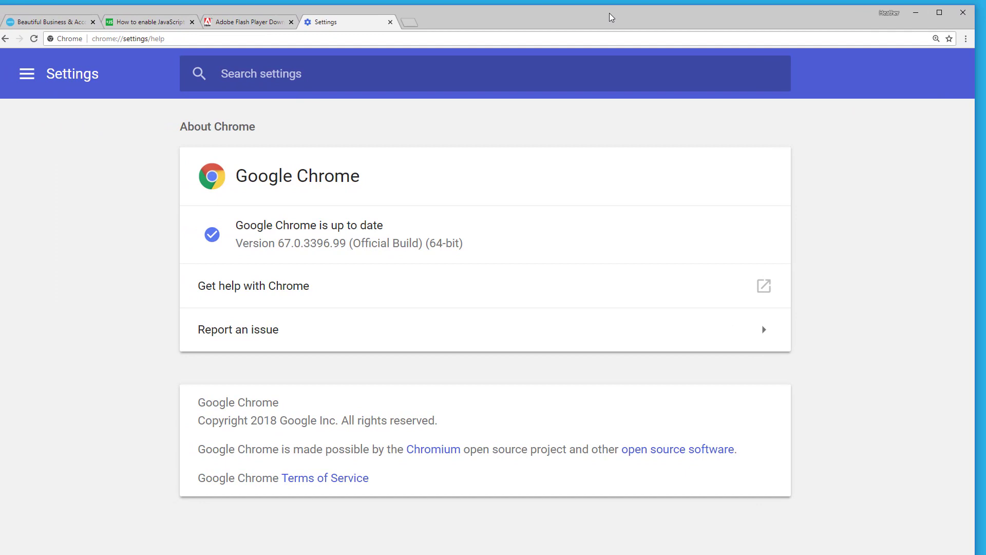
{"action": "mouse_move", "coordinate": [459, 24]}
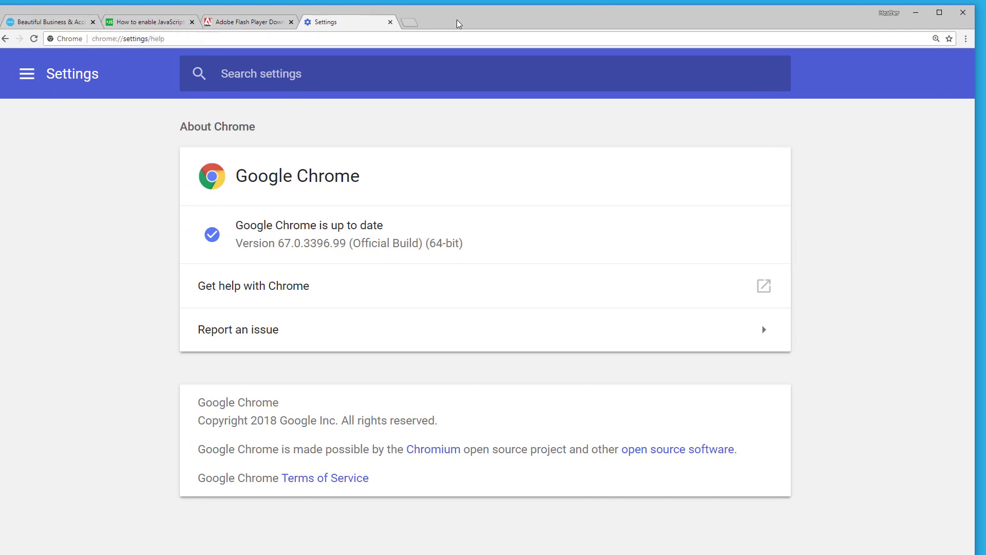
- Switch to the Xero Australia tab, scroll to the footer and back to top
{"action": "left_click", "coordinate": [50, 21]}
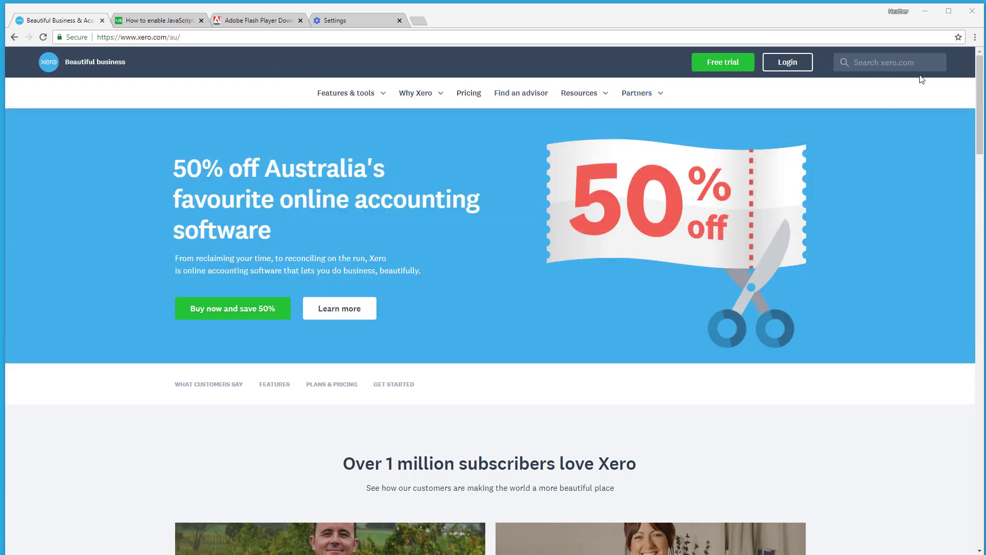
{"action": "scroll", "scroll_direction": "down", "scroll_amount": 3}
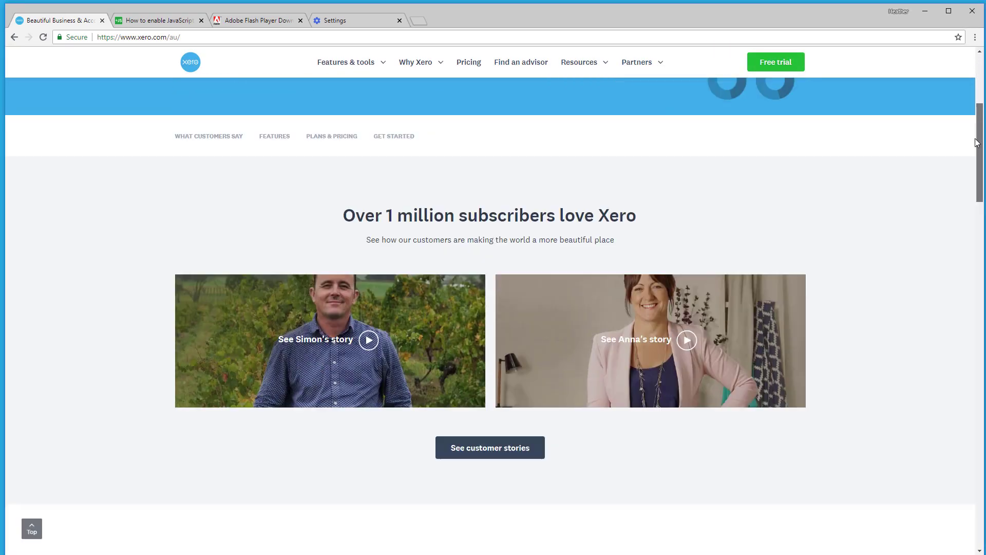
{"action": "scroll", "scroll_direction": "down", "scroll_amount": 3}
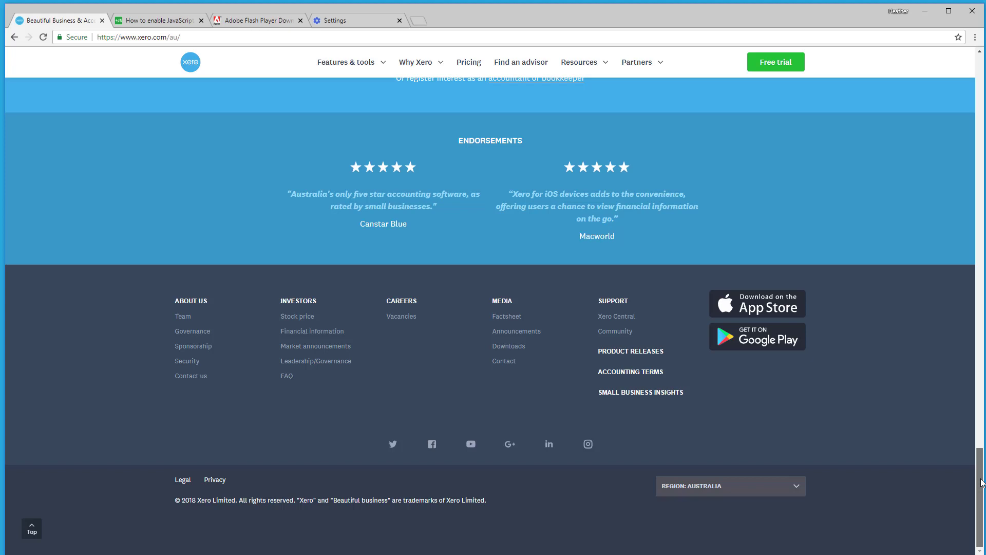
{"action": "left_click", "coordinate": [730, 485]}
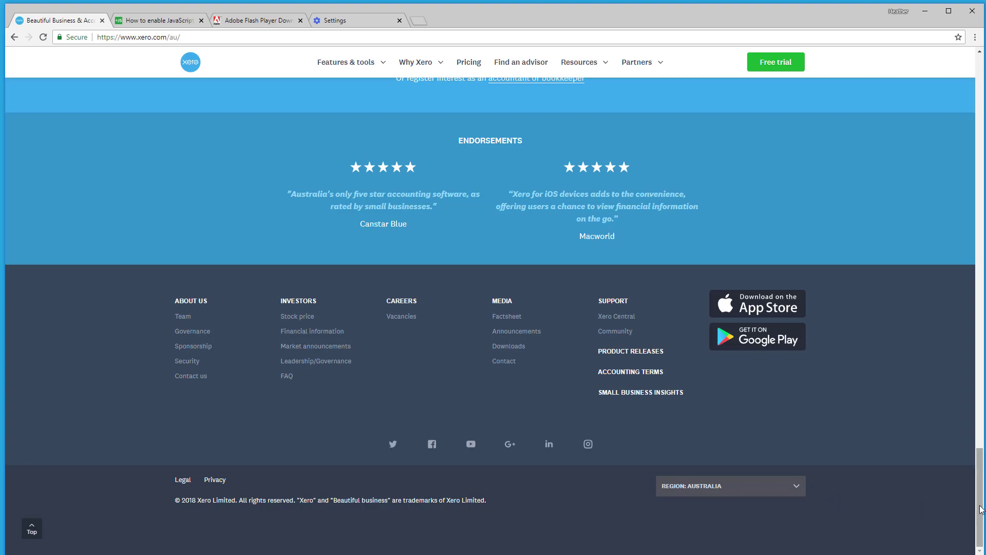
{"action": "scroll", "scroll_direction": "up", "scroll_amount": 3}
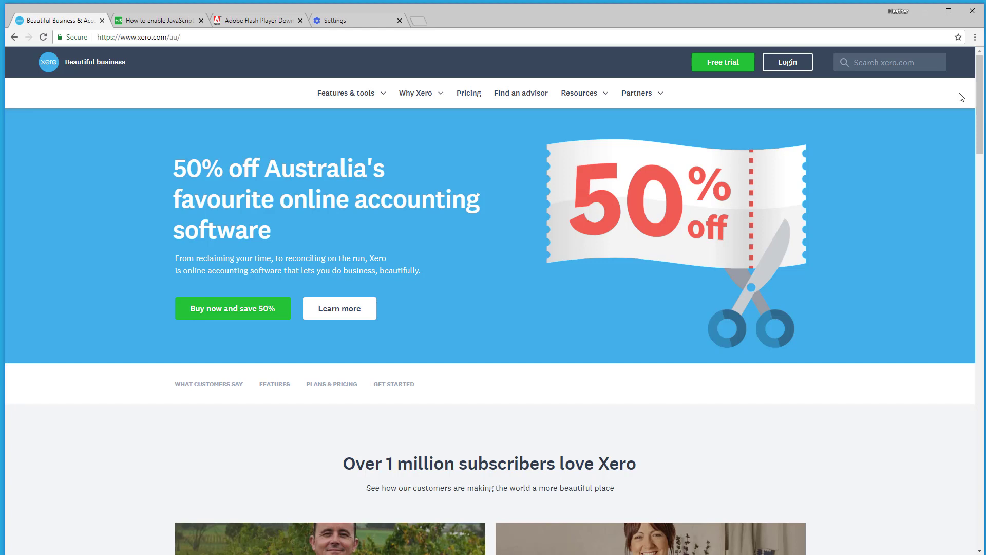
{"action": "mouse_move", "coordinate": [784, 89]}
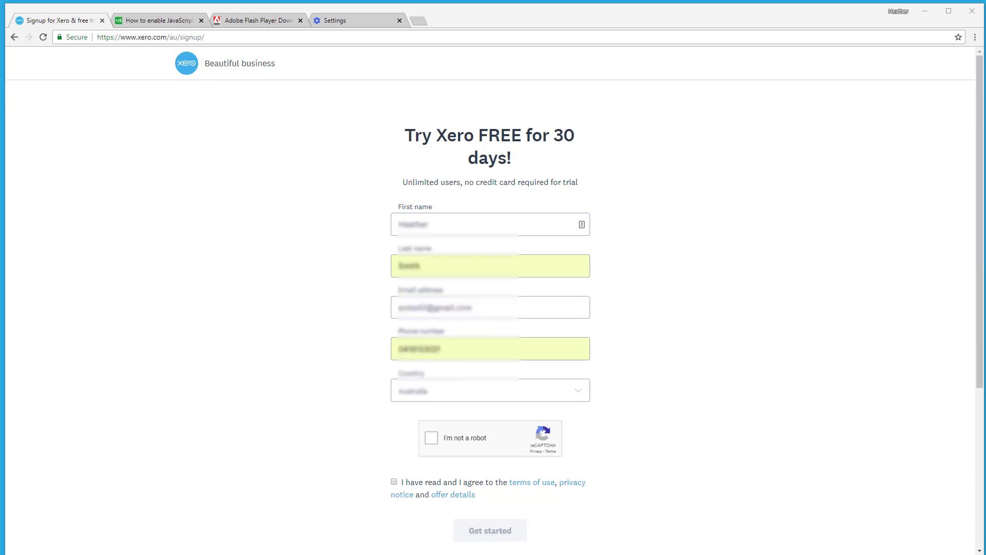
{"action": "mouse_move", "coordinate": [649, 413]}
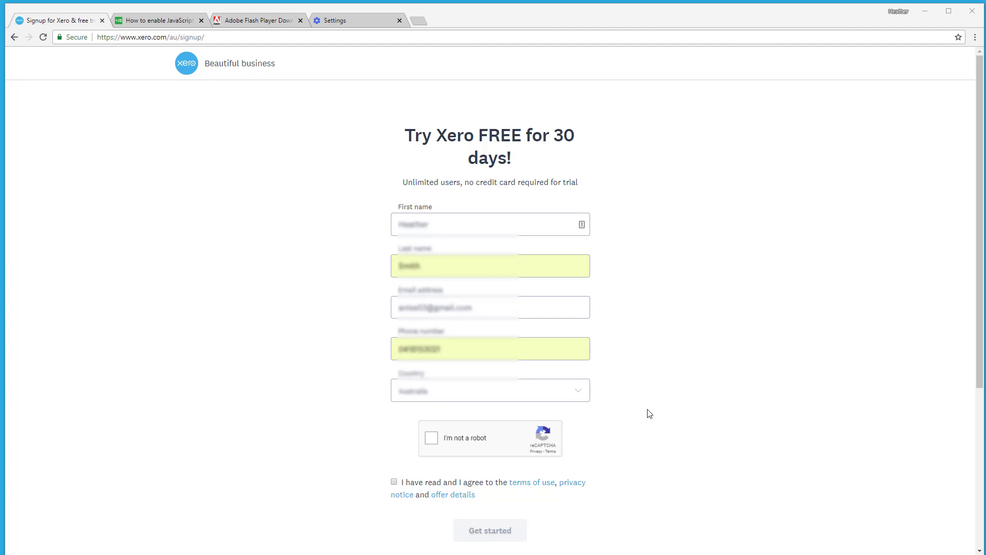
- Tick the reCAPTCHA 'I'm not a robot' box and the 'I have read and I agree' checkbox
{"action": "left_click", "coordinate": [431, 438]}
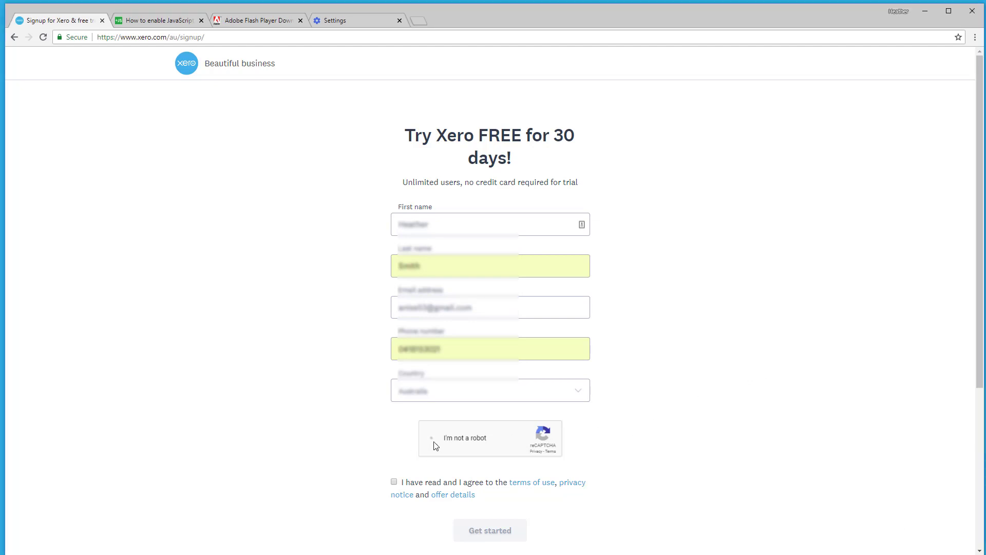
{"action": "left_click", "coordinate": [434, 437]}
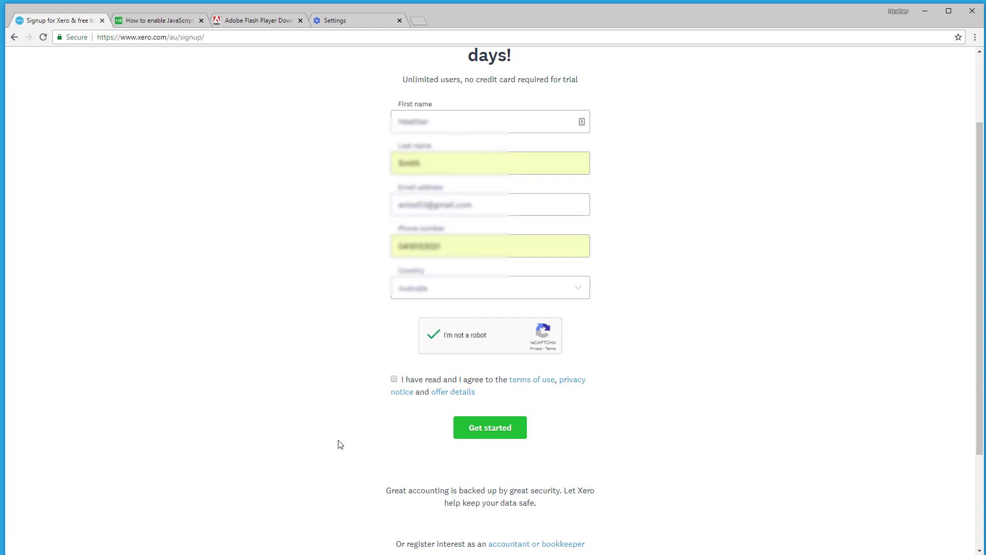
{"action": "mouse_move", "coordinate": [520, 392]}
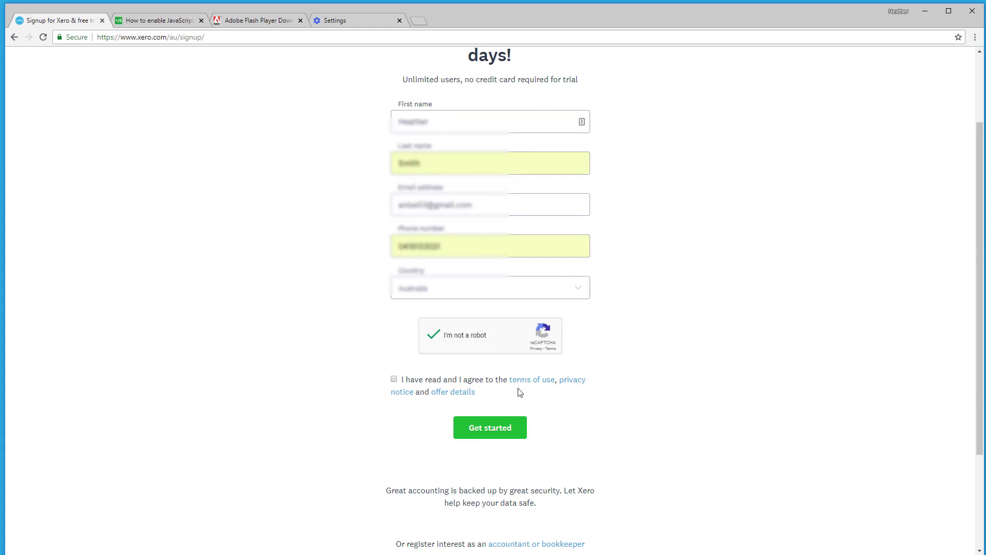
{"action": "mouse_move", "coordinate": [531, 379]}
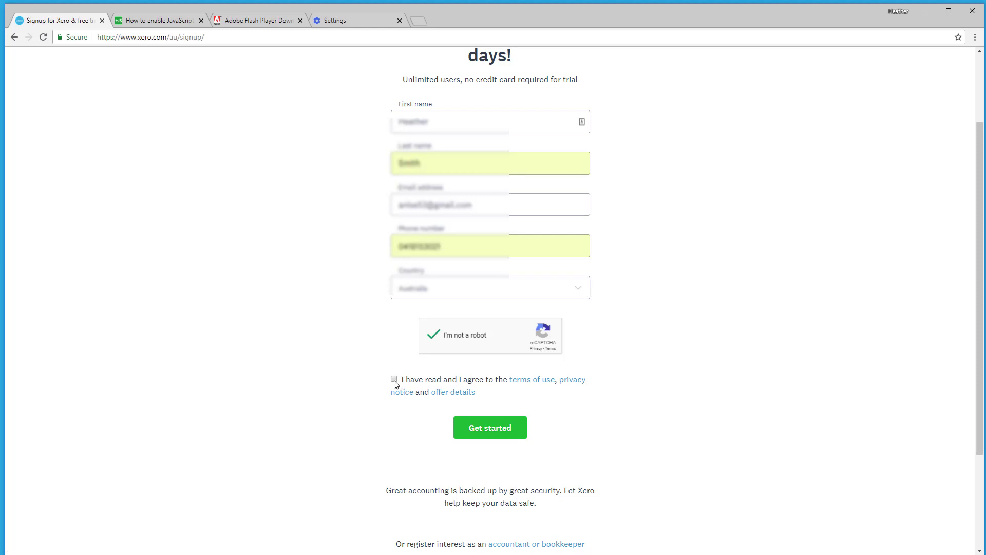
{"action": "left_click", "coordinate": [394, 378]}
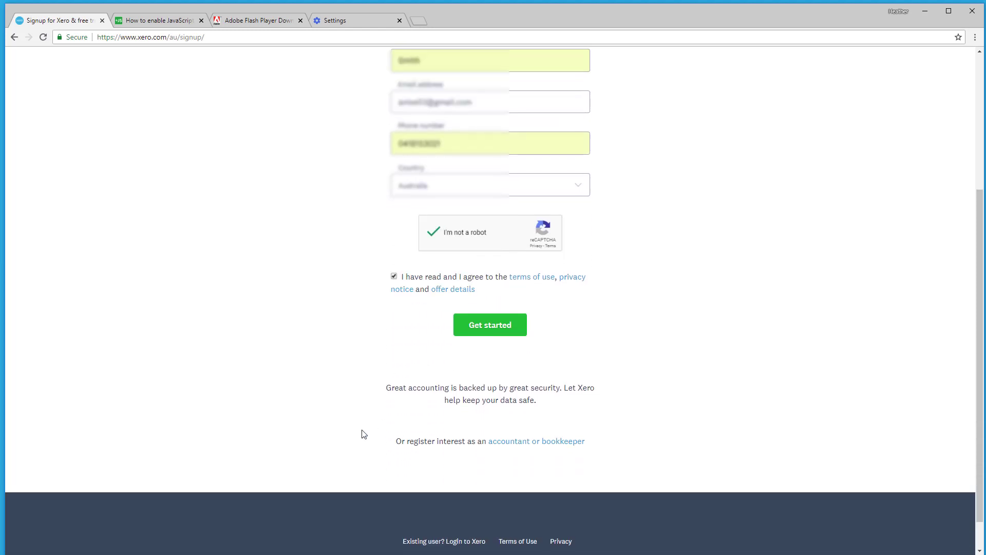
{"action": "mouse_move", "coordinate": [476, 362]}
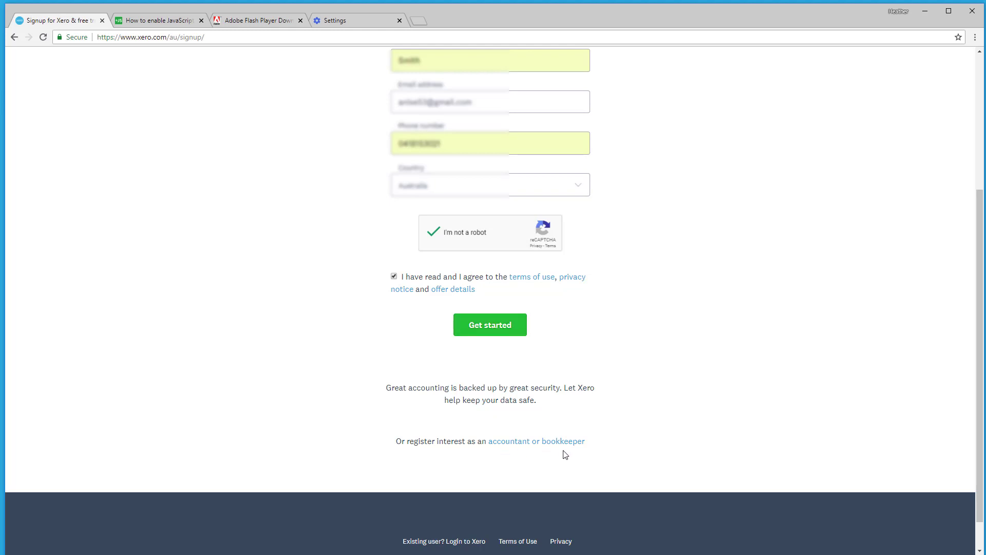
{"action": "mouse_move", "coordinate": [489, 325]}
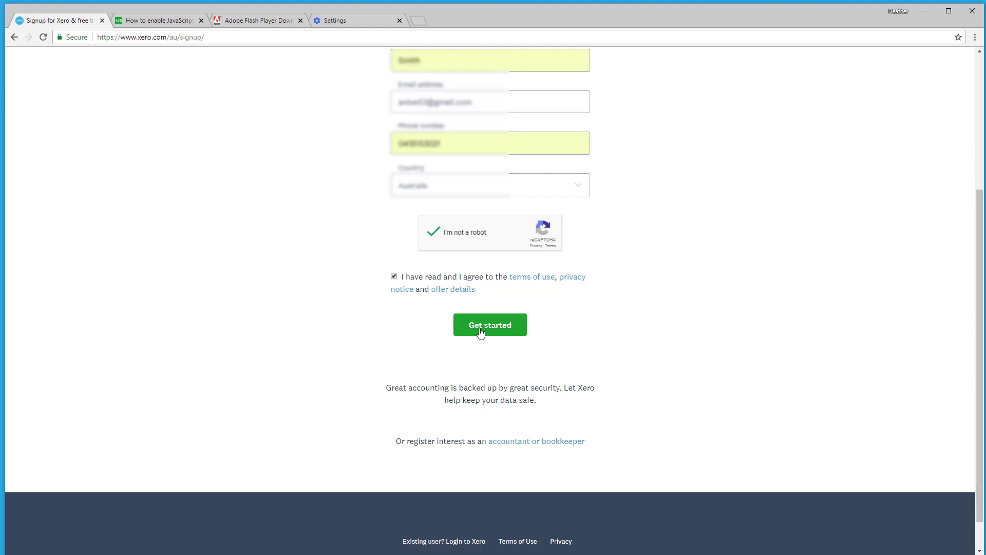
- Submit the free-trial form with the green Get started button
{"action": "left_click", "coordinate": [490, 325]}
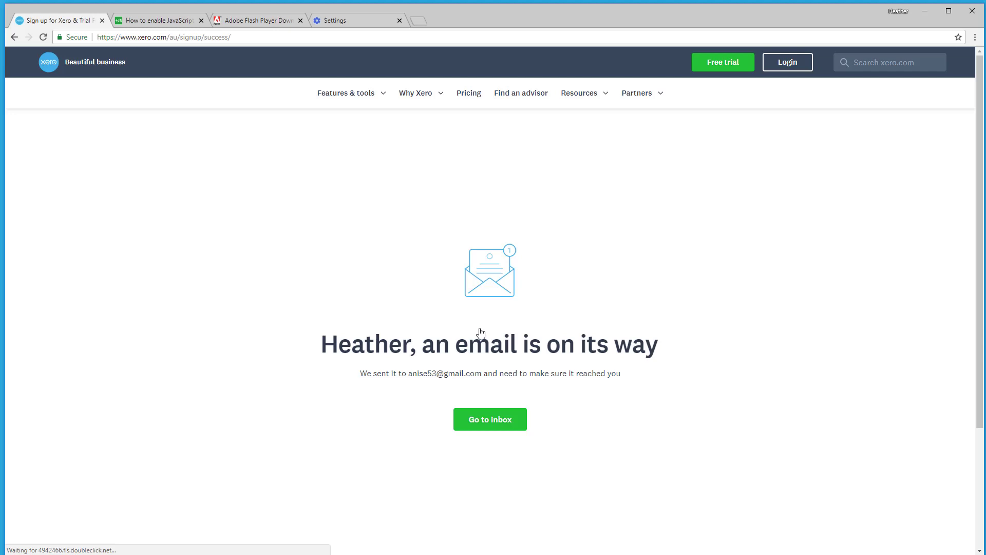
{"action": "mouse_move", "coordinate": [753, 339]}
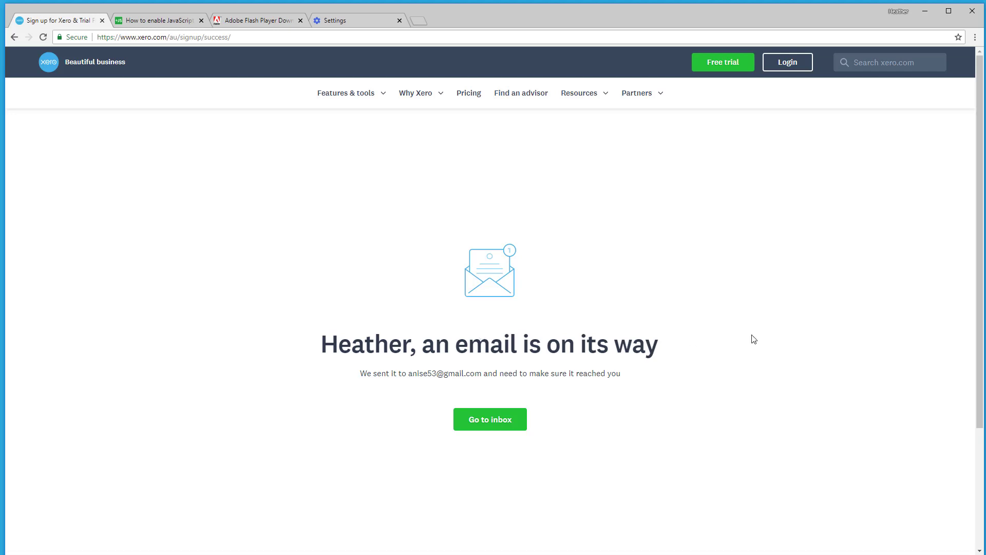